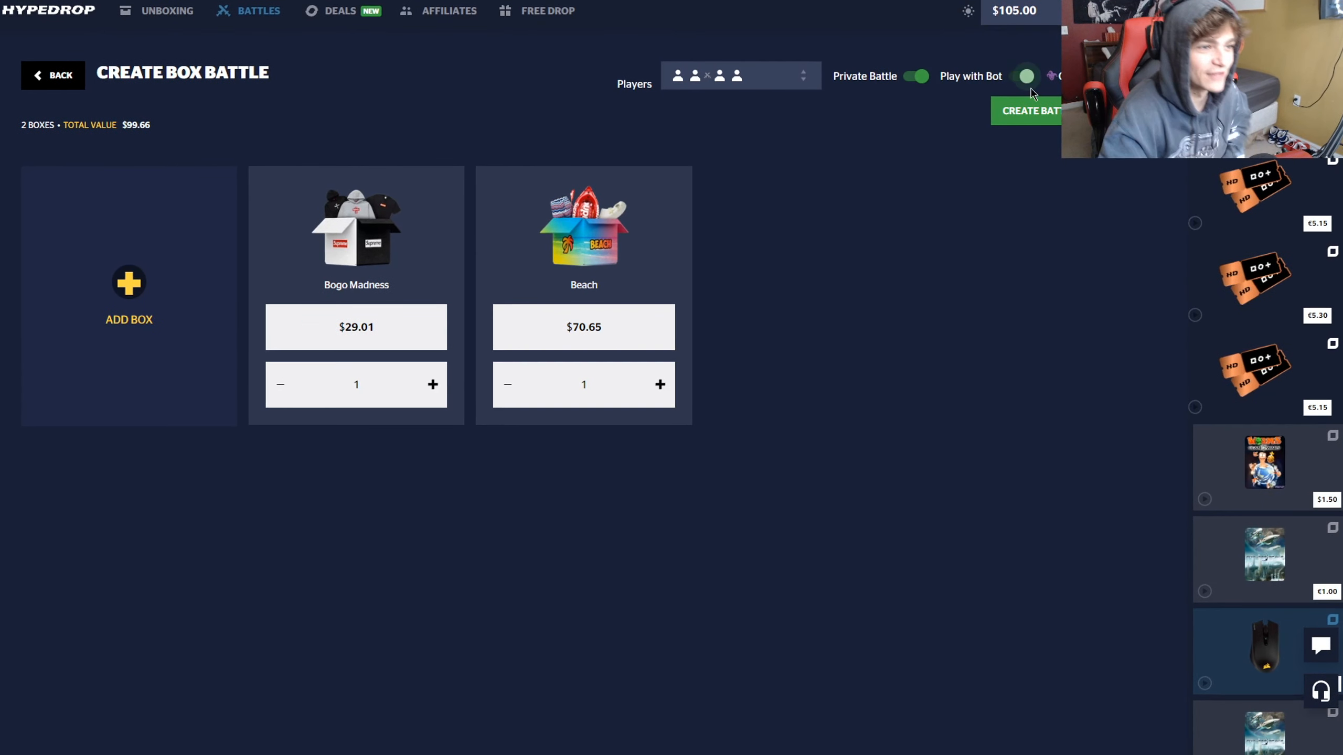
Step: Fill the other seats with bots and let the Bogo Madness and Beach battle play out
click(1028, 110)
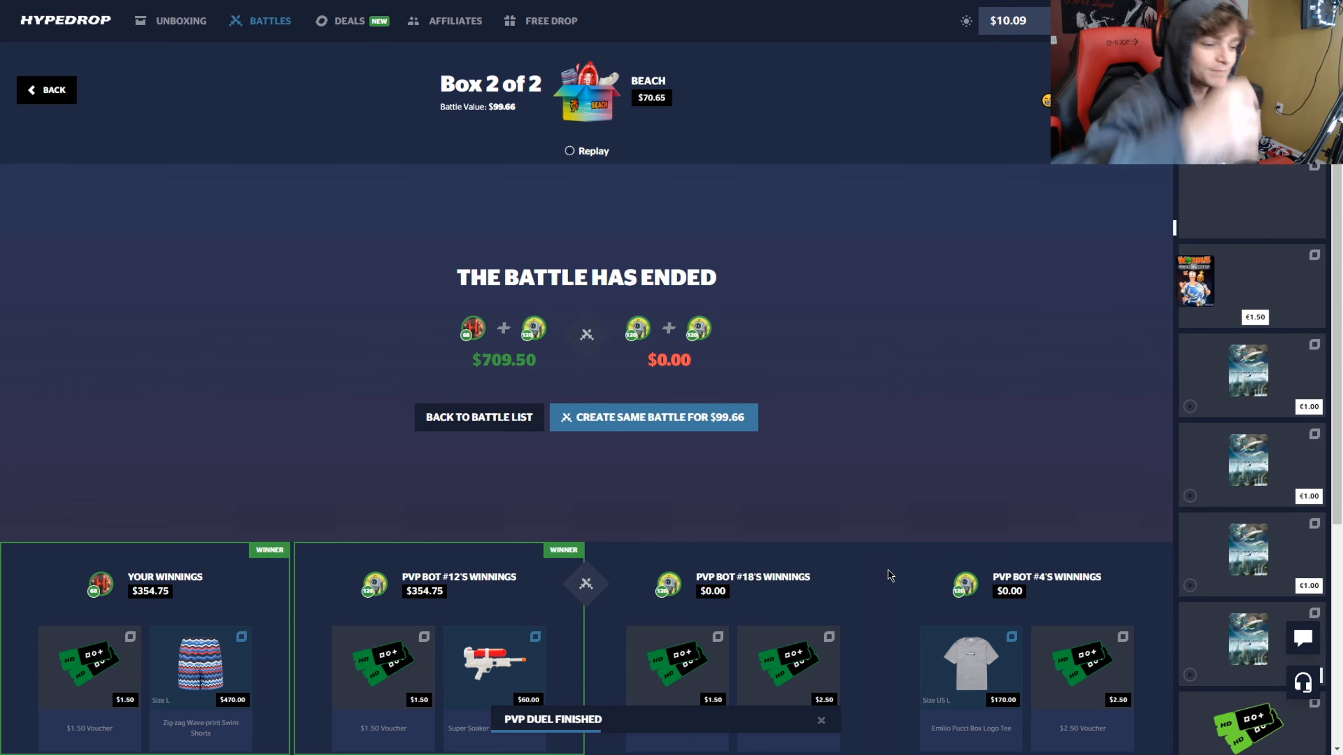
Step: Go to the Deals page for a $10.00 deal on the DeathAdder V2 Mini at 18%
scroll(down, 3)
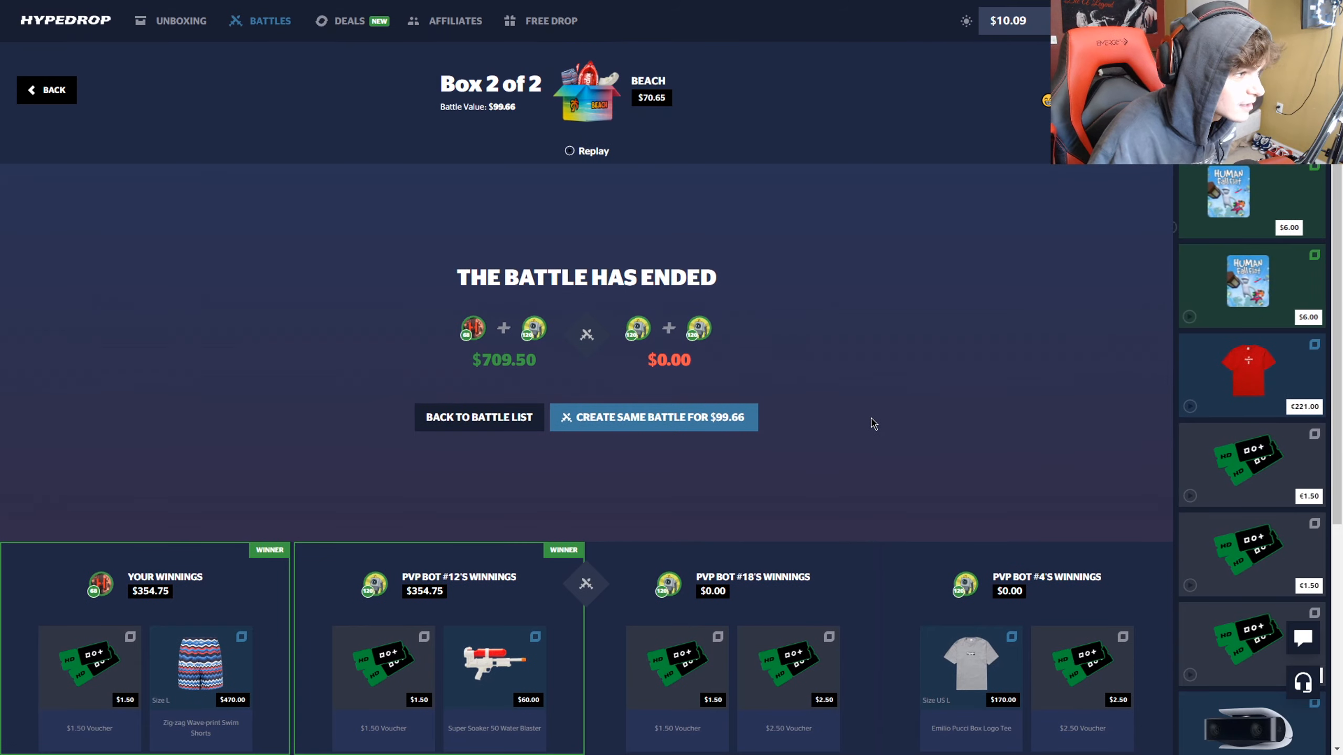
click(349, 21)
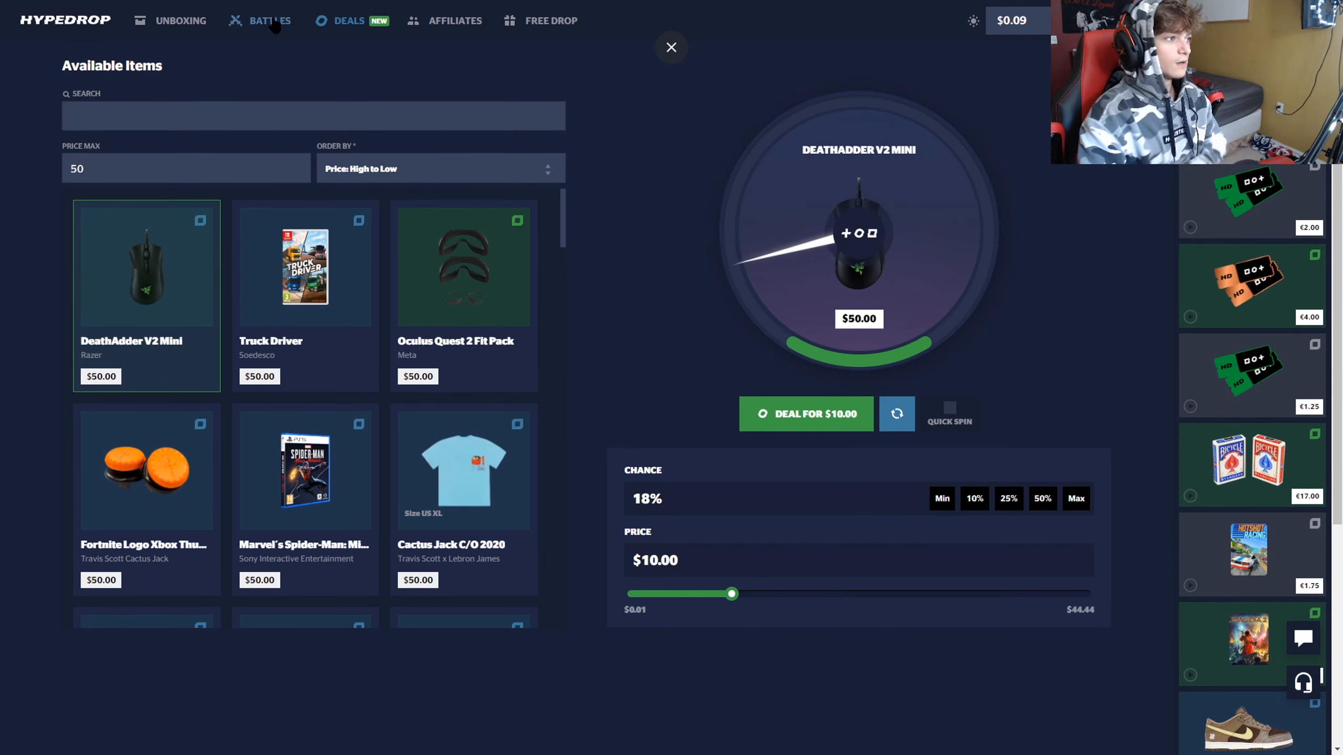
Step: From the Battles cart, sell only the Jordan 1 Mid Banned for $150.00, keeping the J Balvin pair
click(268, 20)
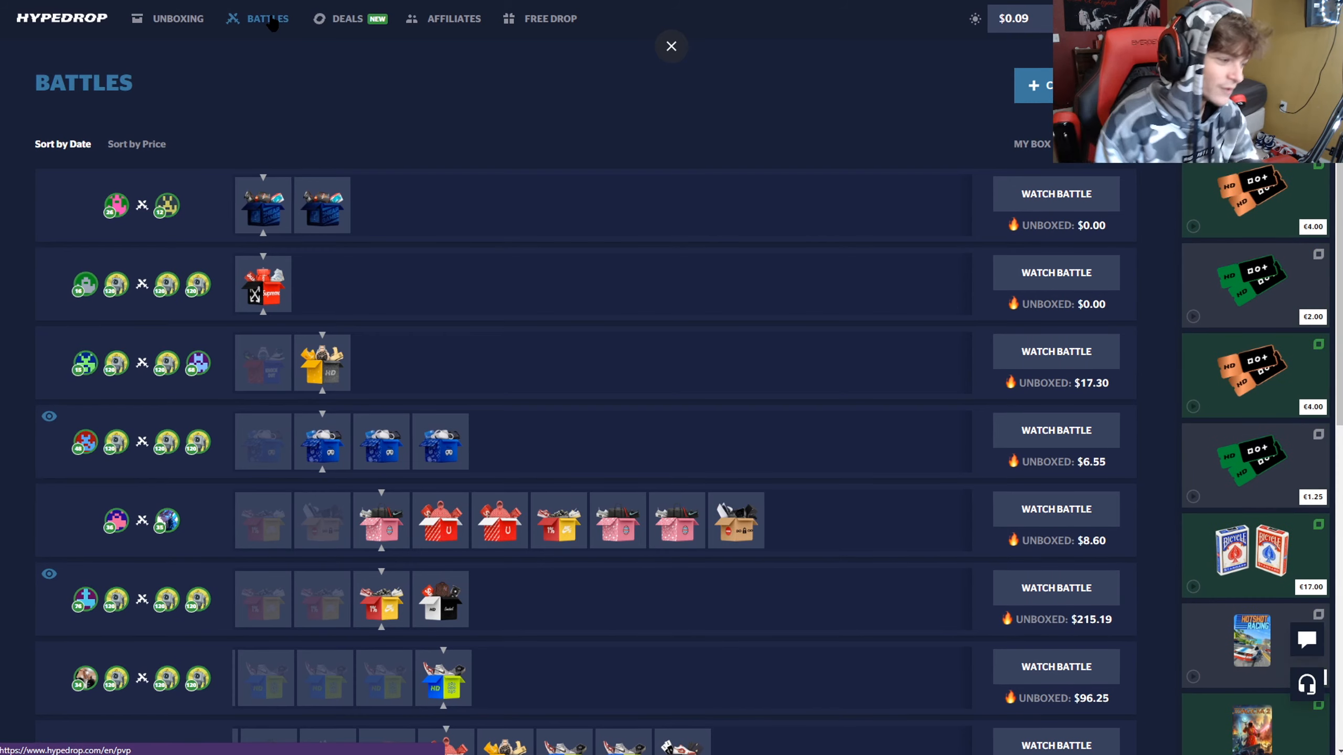
click(670, 45)
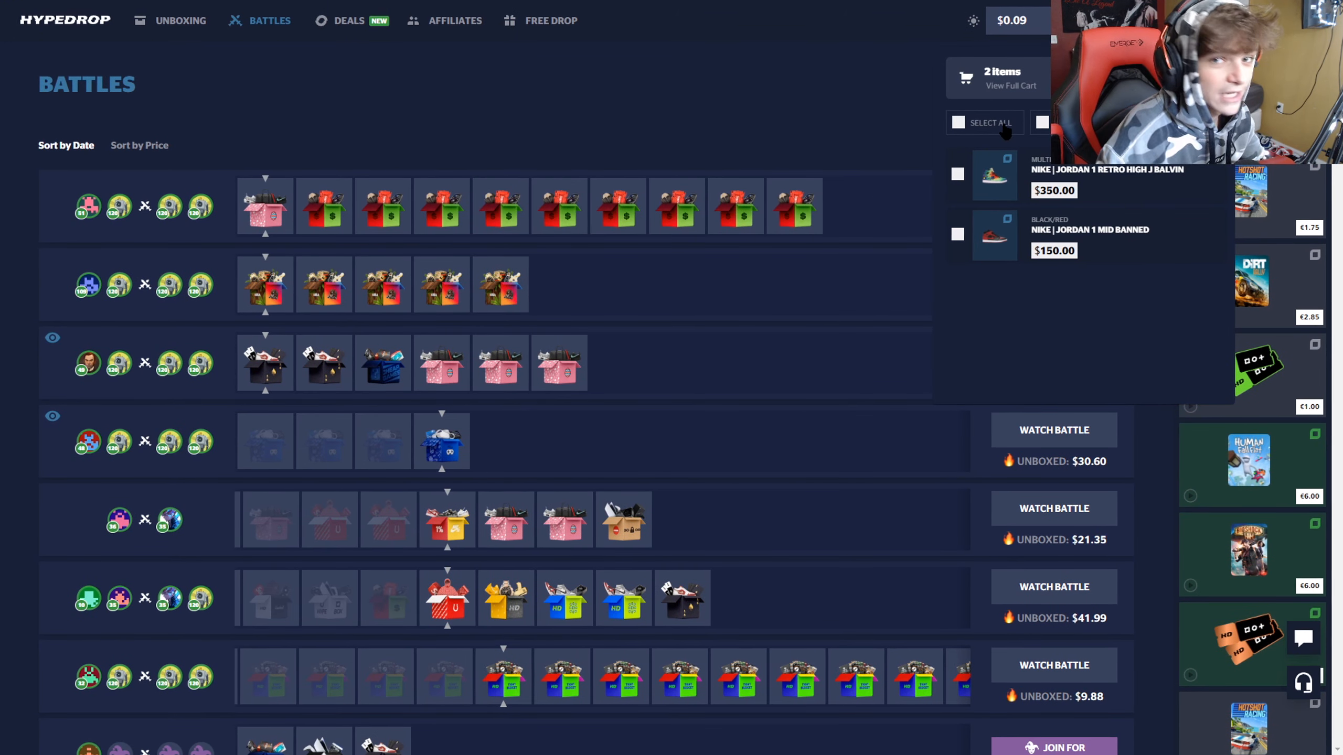
click(958, 122)
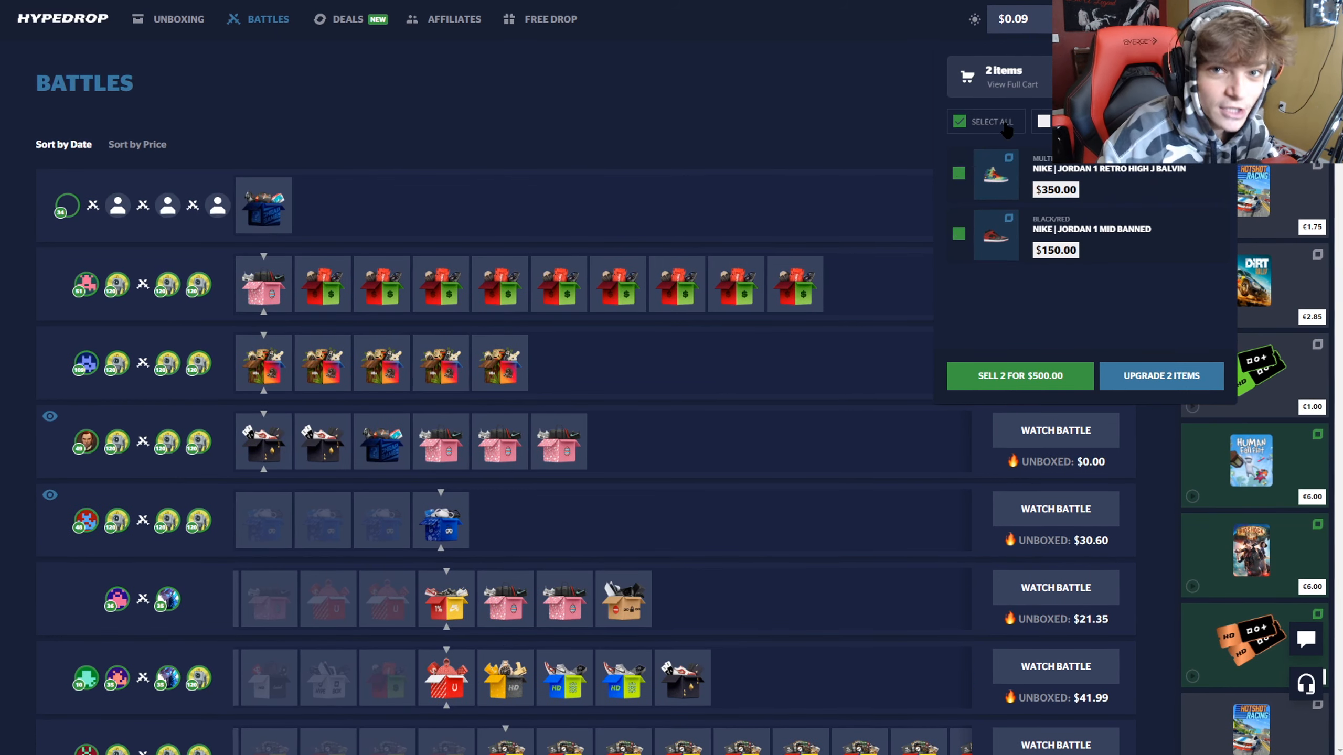
click(959, 174)
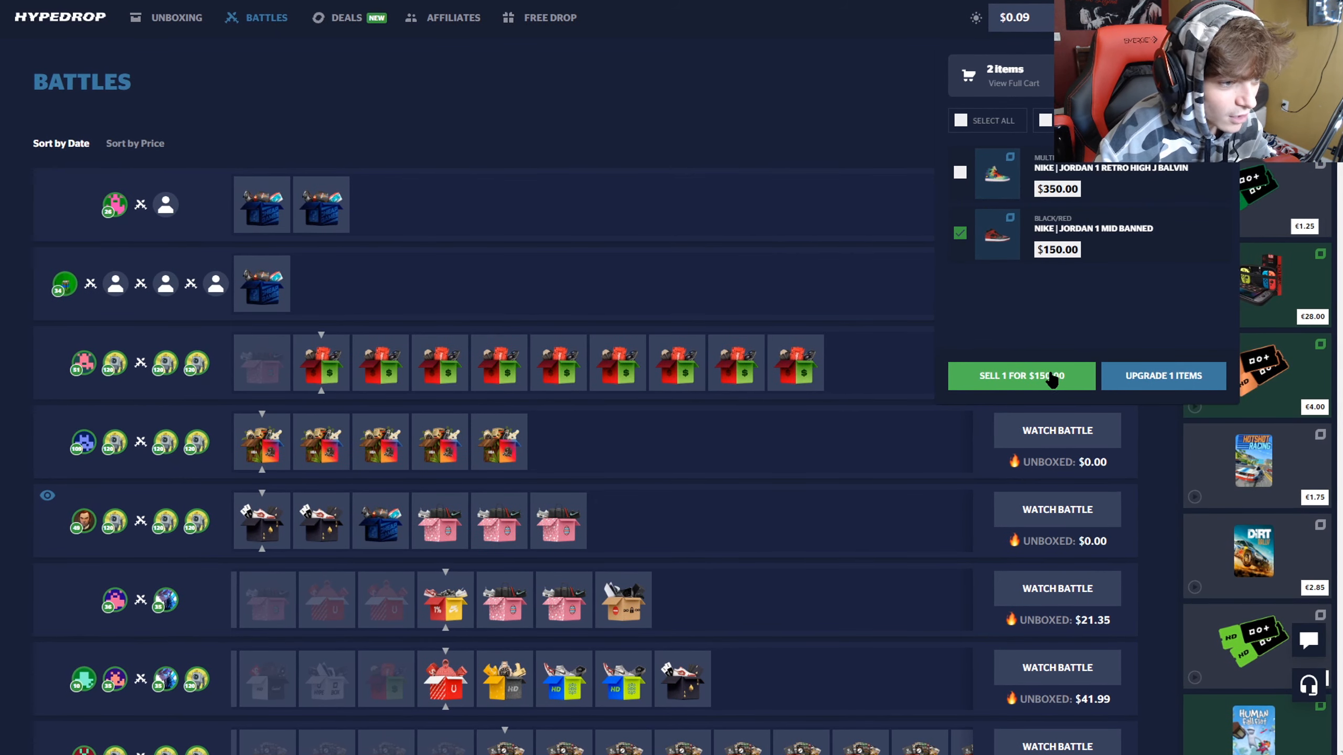
click(1021, 376)
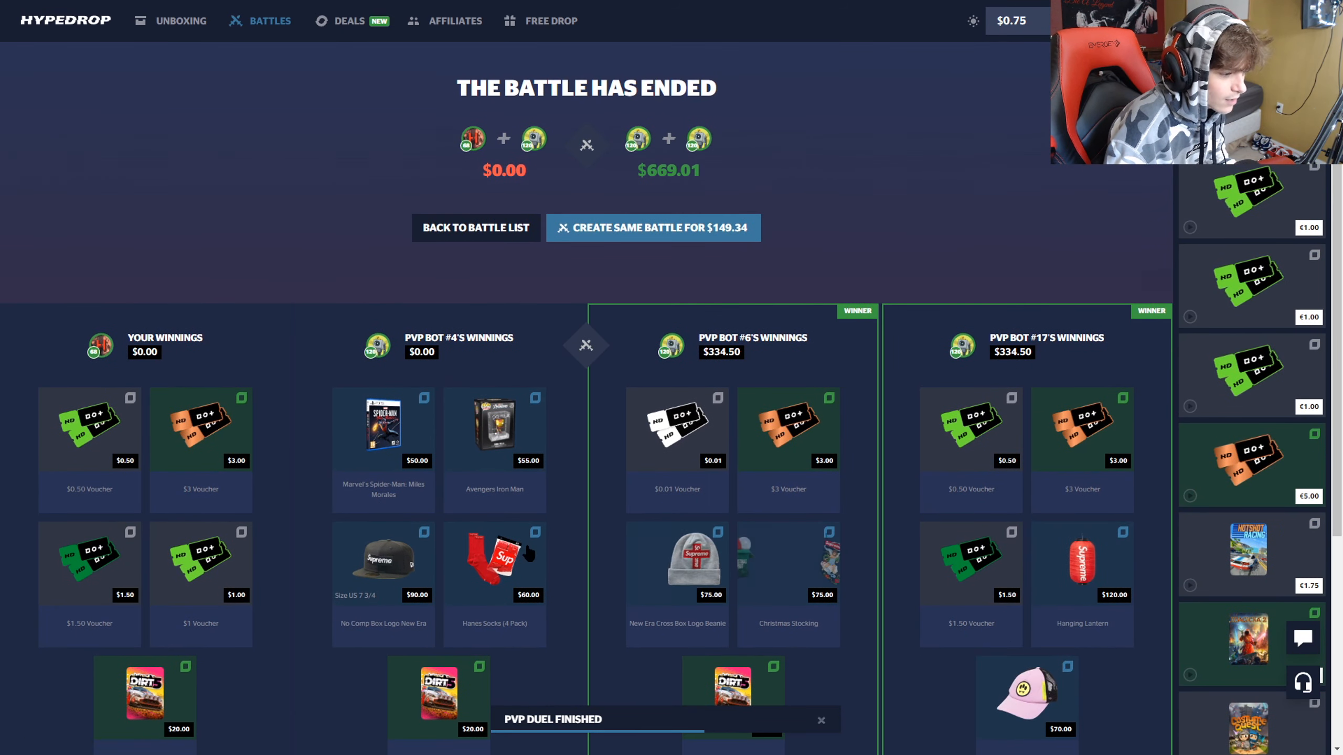
scroll(down, 3)
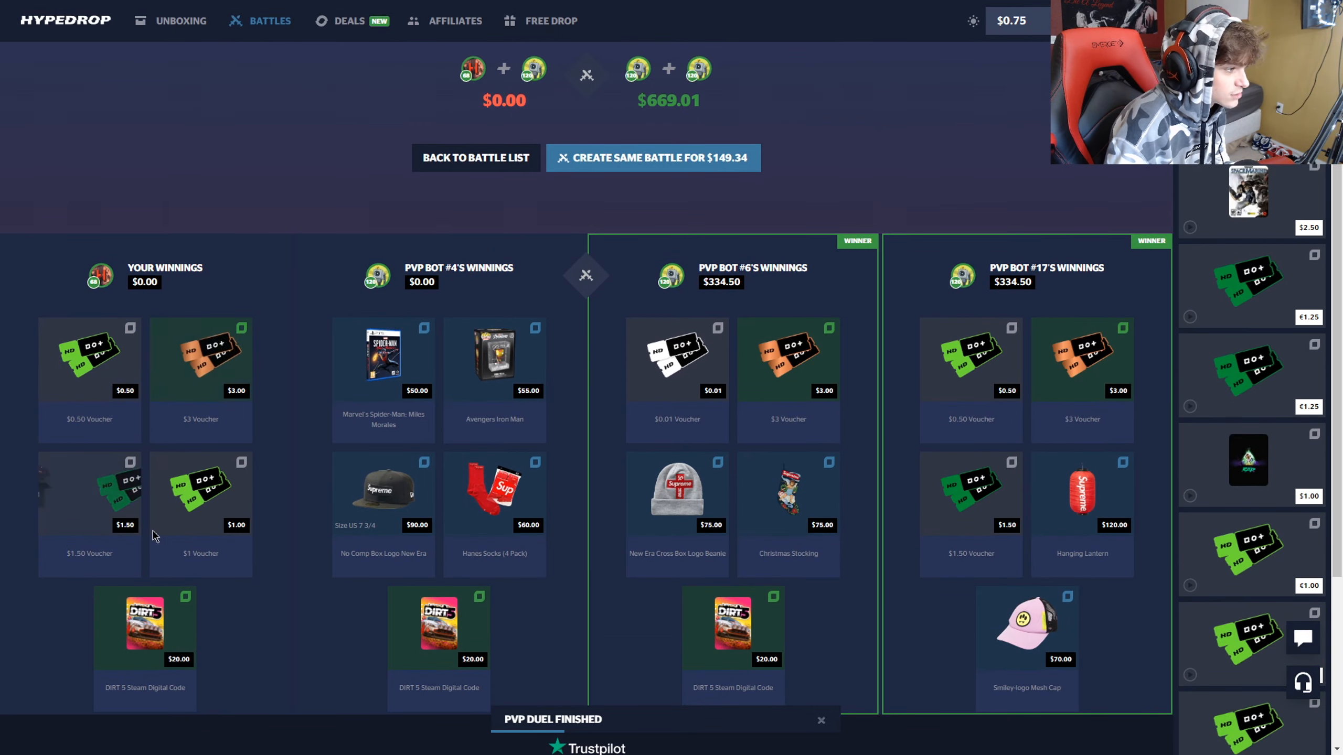
scroll(down, 3)
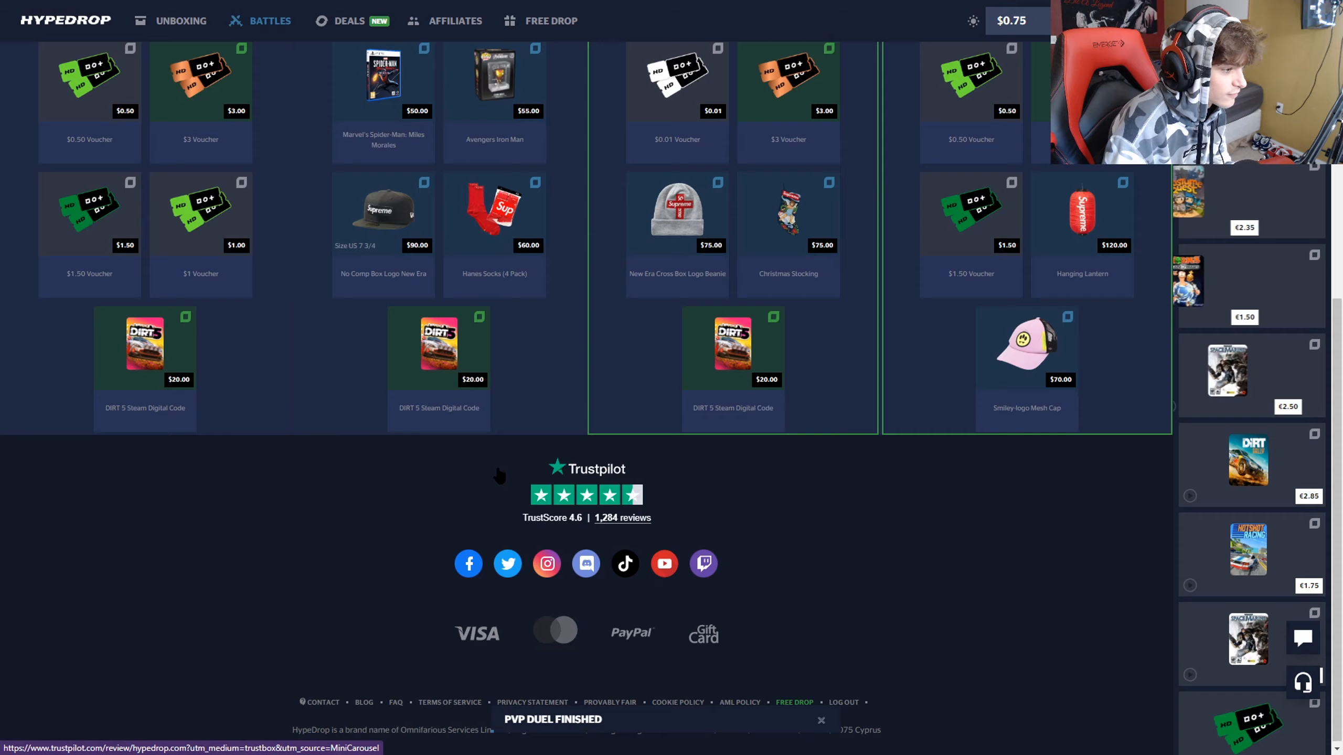
scroll(up, 3)
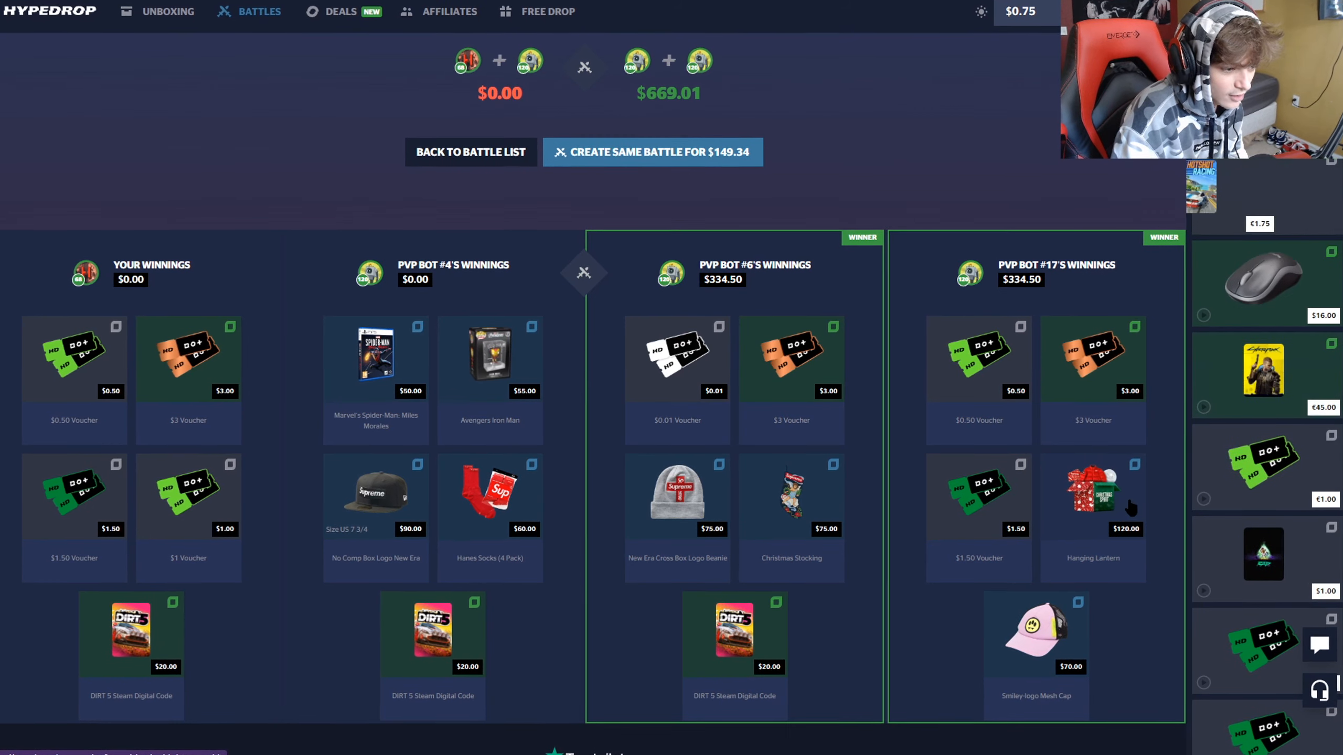
Step: Create a private 50% 550 box battle with bots and let it run to the results
click(652, 151)
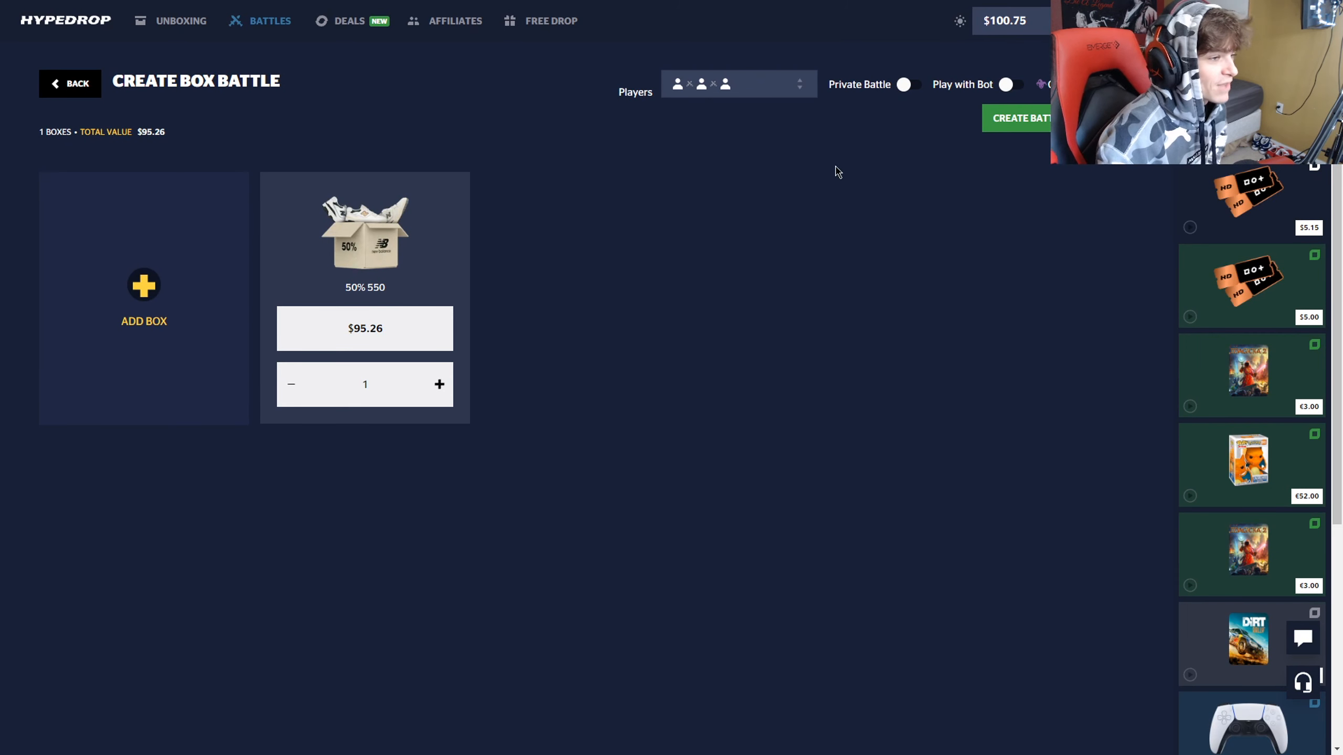
click(904, 84)
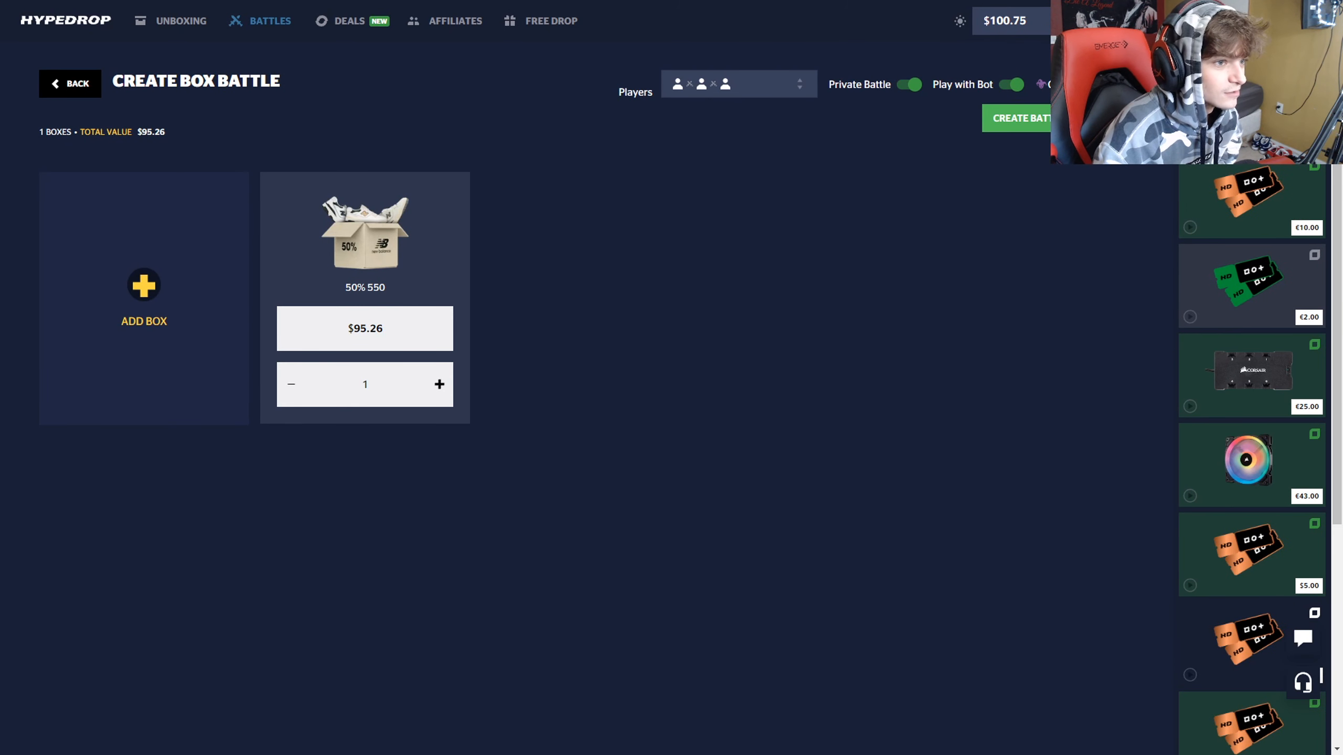
scroll(down, 3)
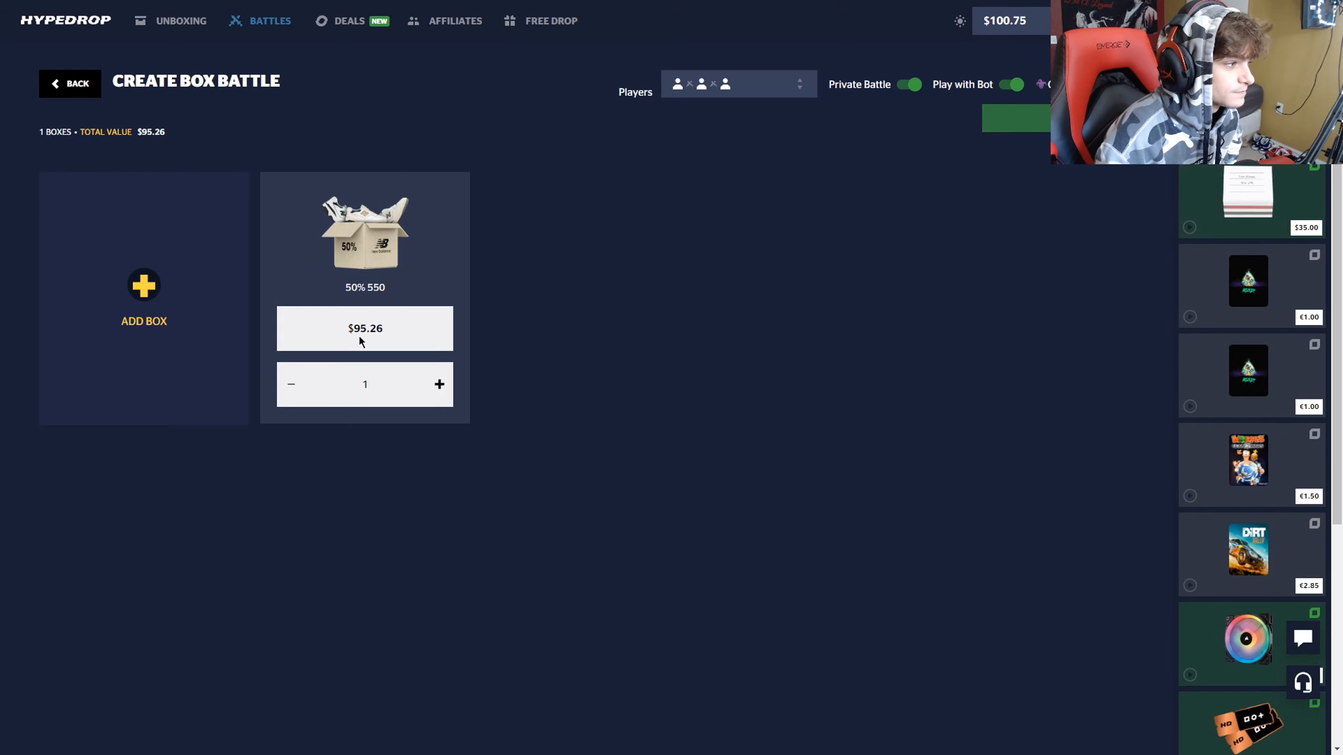
click(1010, 118)
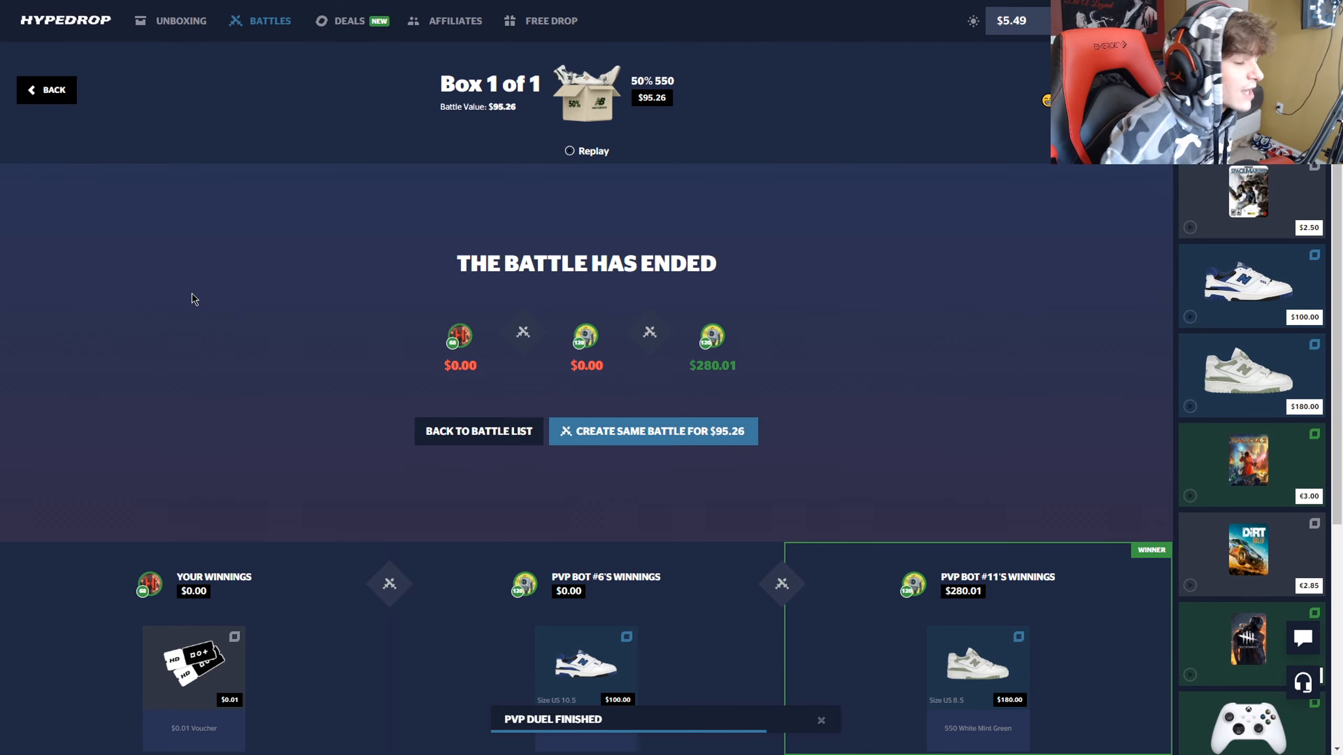
Step: Roll the $5.49 Ornata V2 Hybrid deal, then return to Battles for a new four-box team battle
click(347, 17)
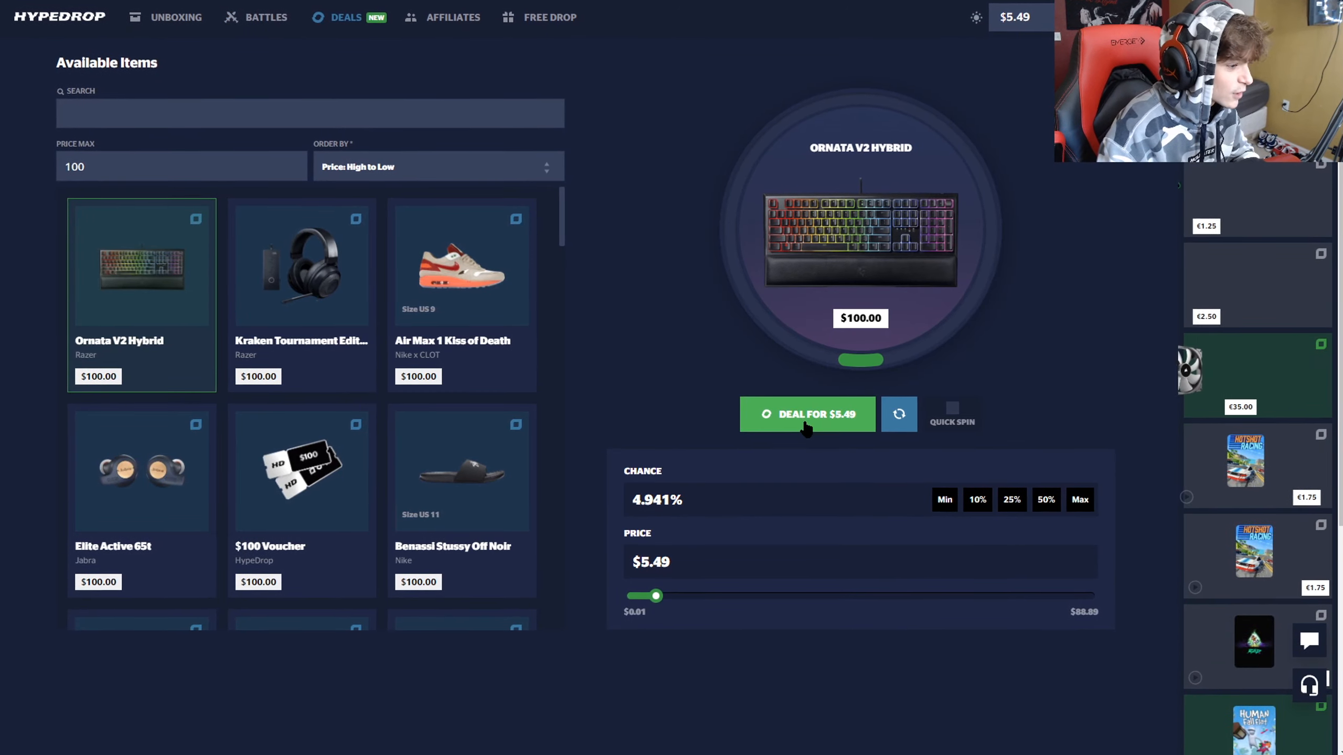
click(806, 414)
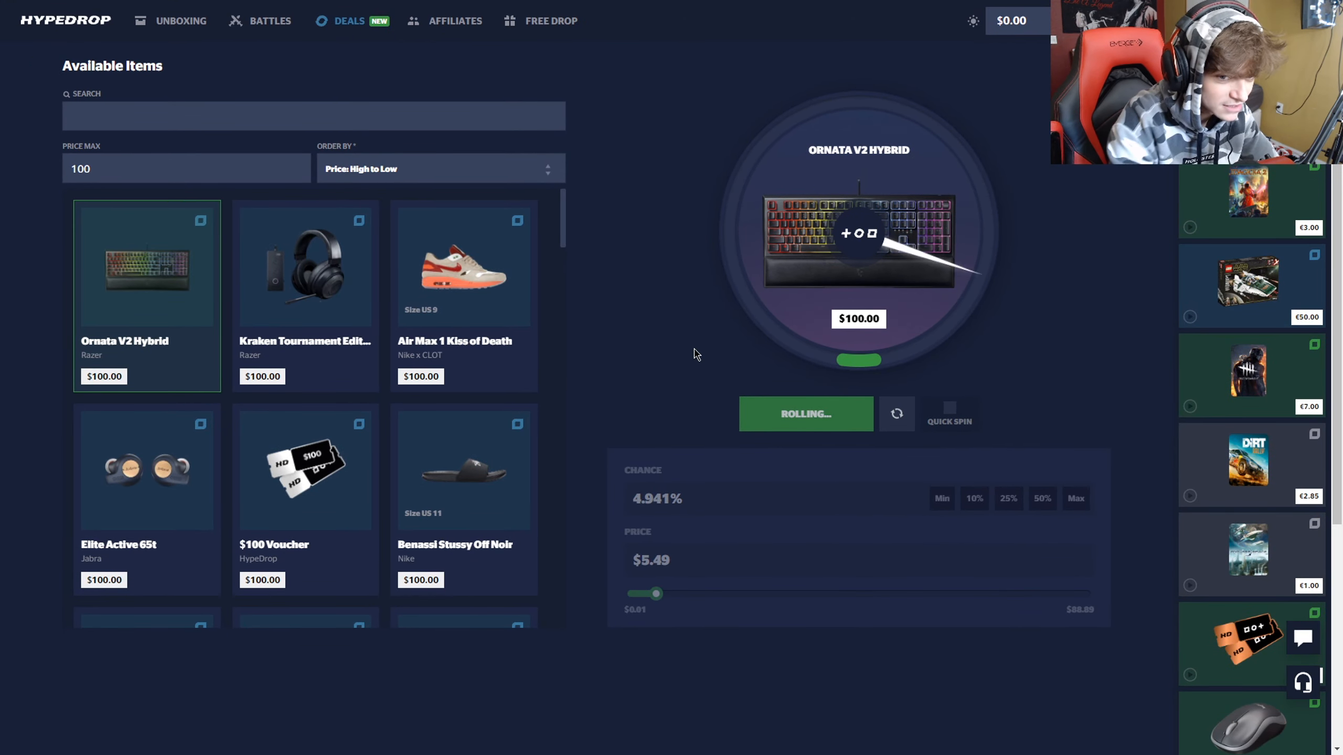
mouse_move(891, 298)
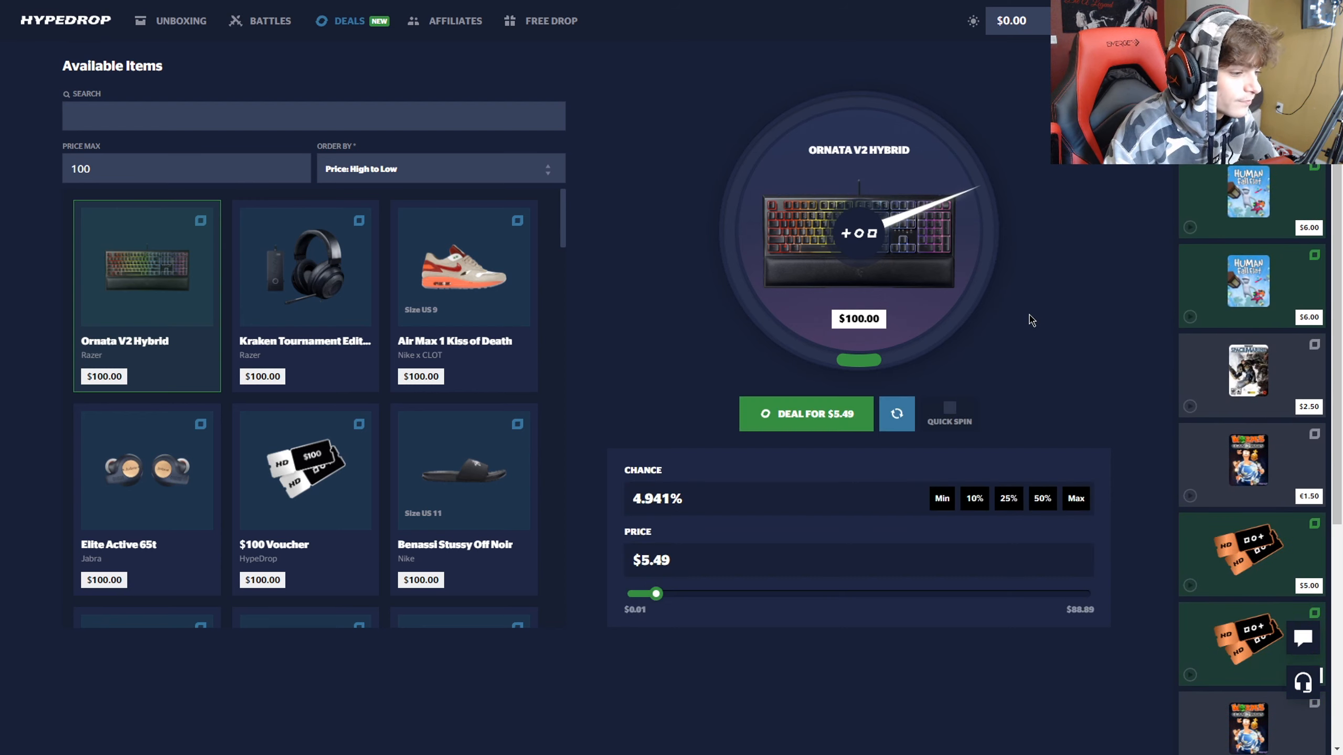
click(270, 21)
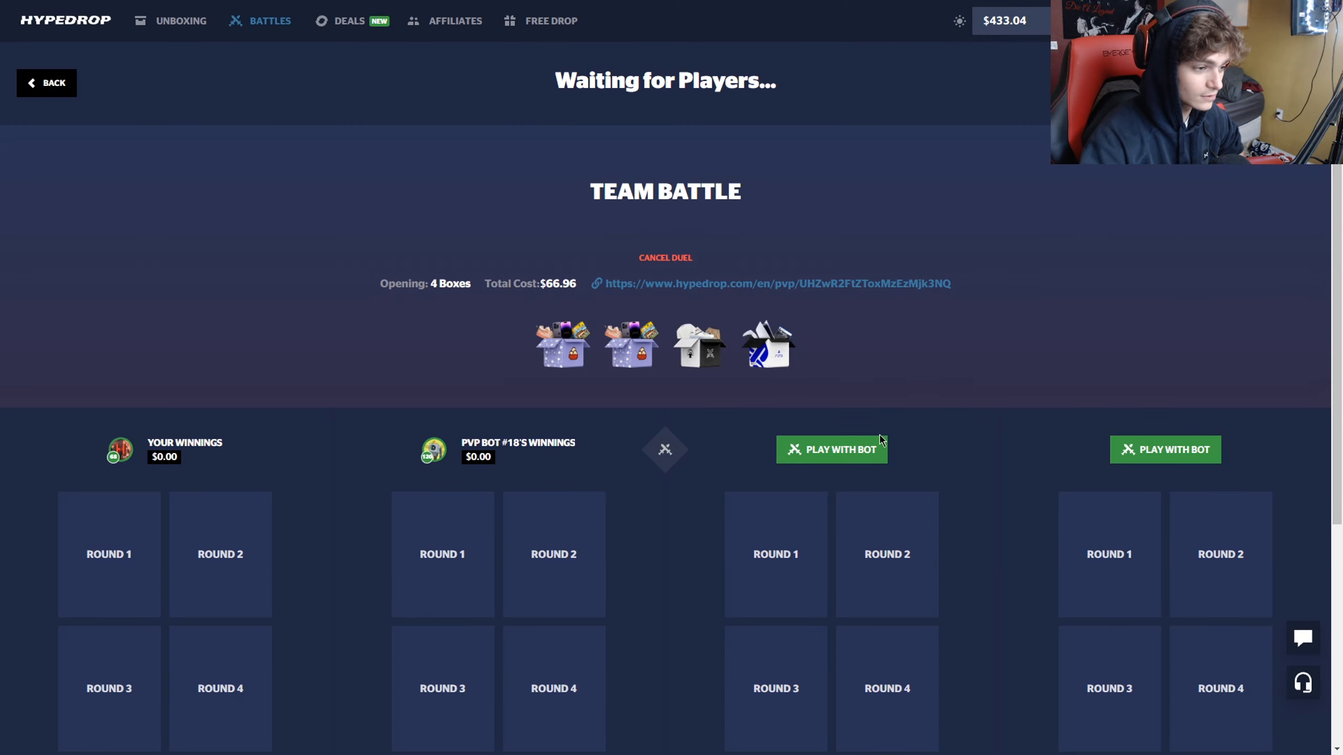
Step: Fill the empty seats with bots and let the $66.96 four-box team battle finish
click(832, 449)
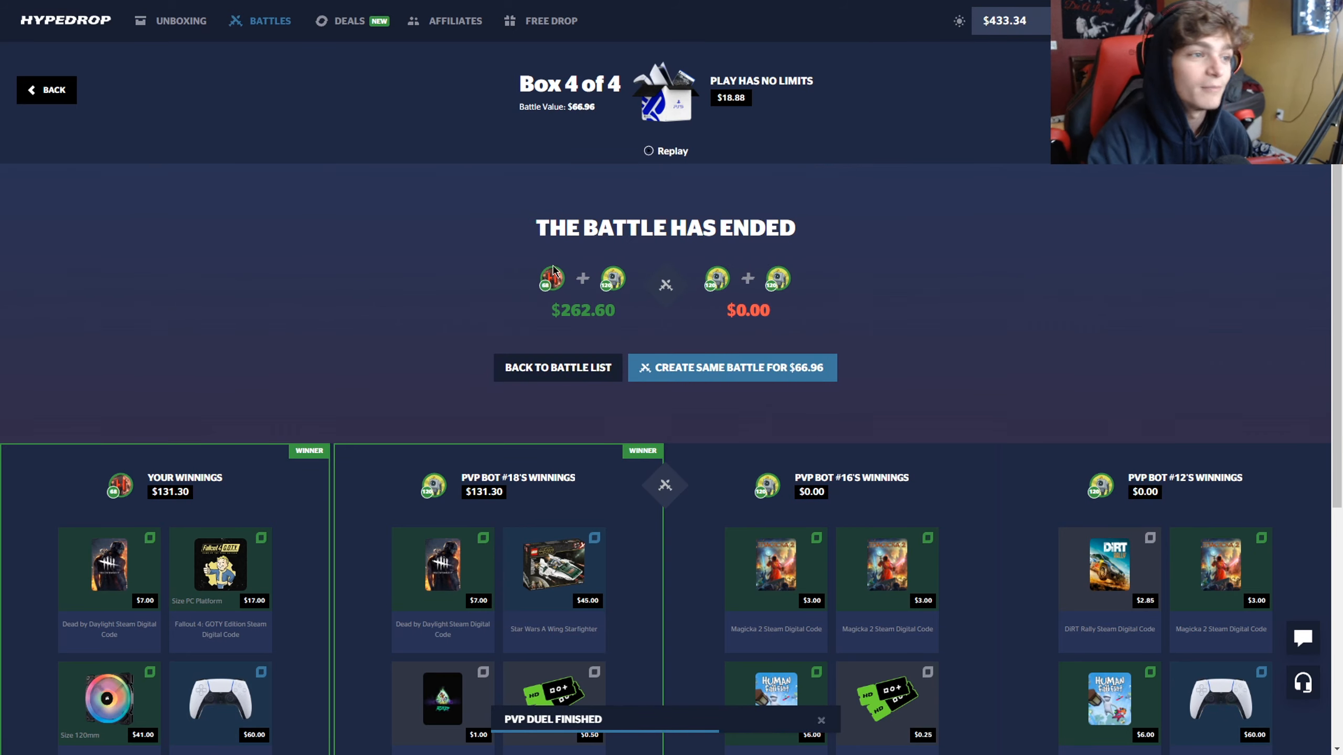
Step: In the deposit window, apply promo code 'qteful', then enter GAS instead
click(731, 368)
text(h)
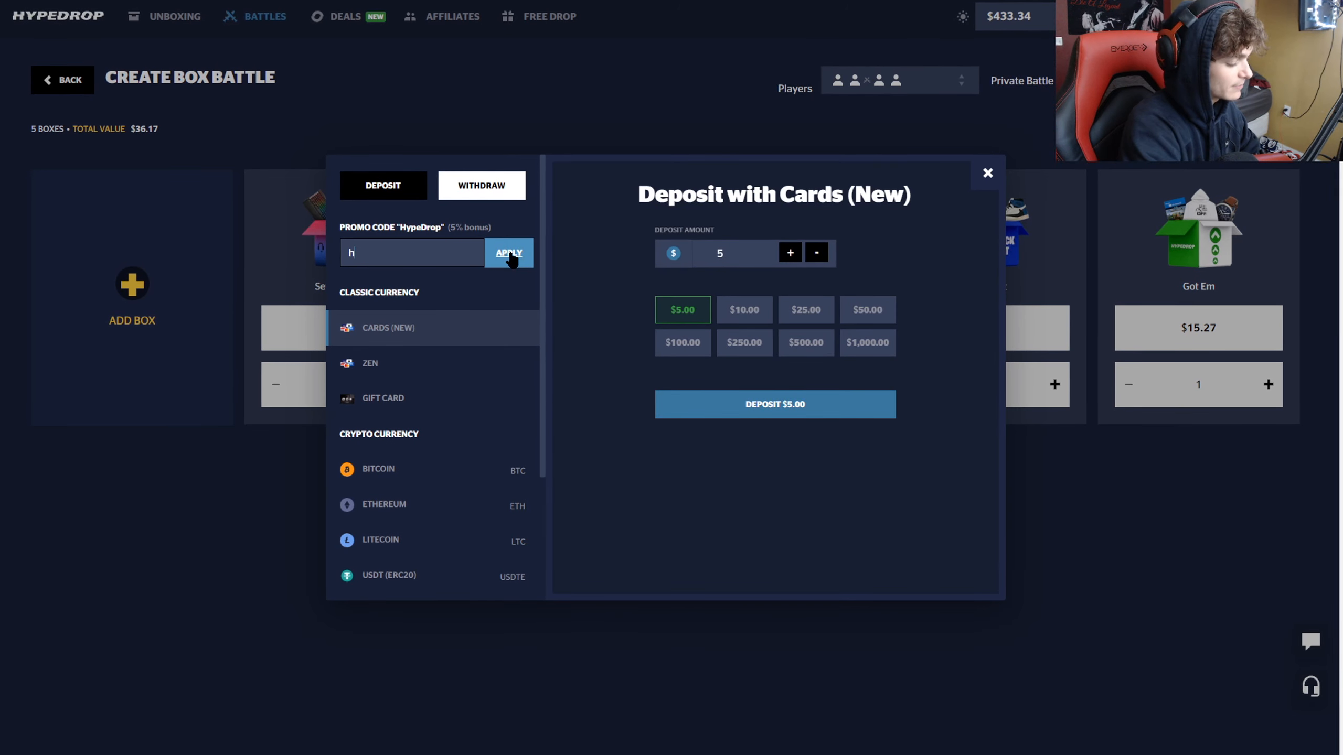
text(qtef)
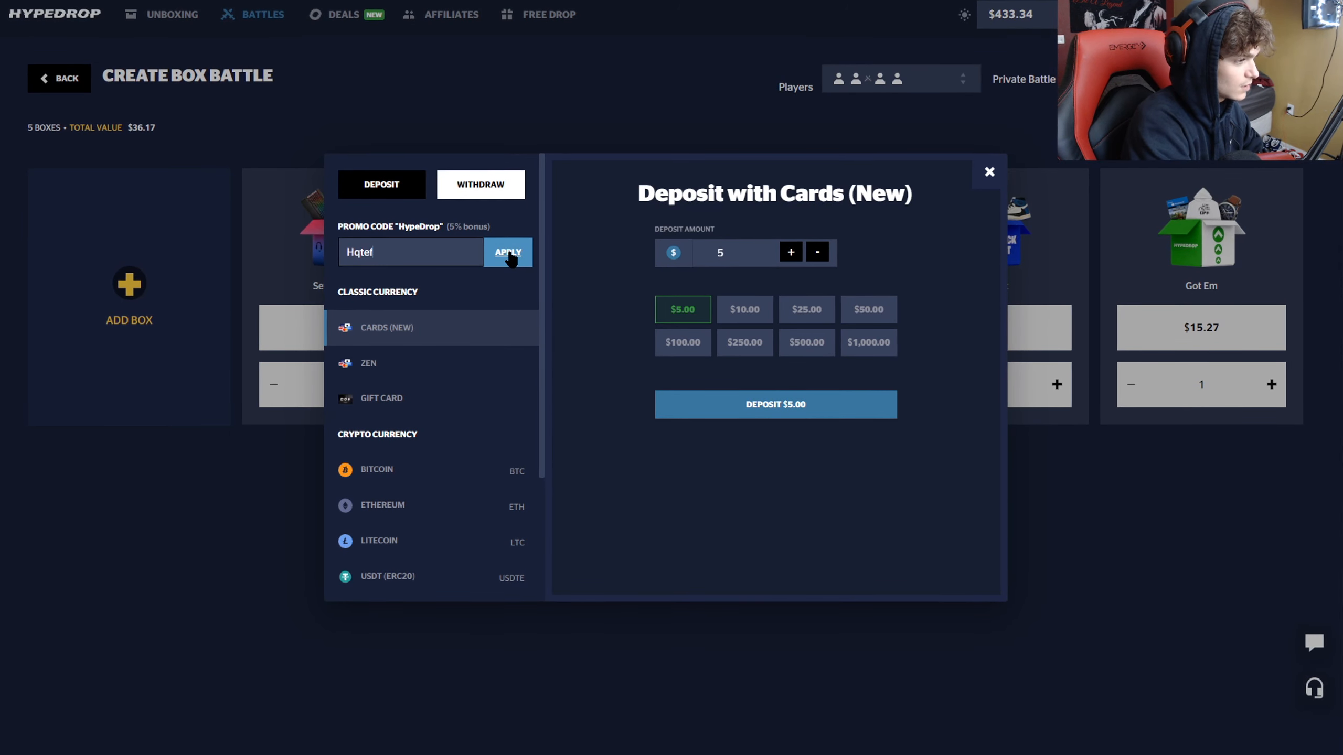
text(ul)
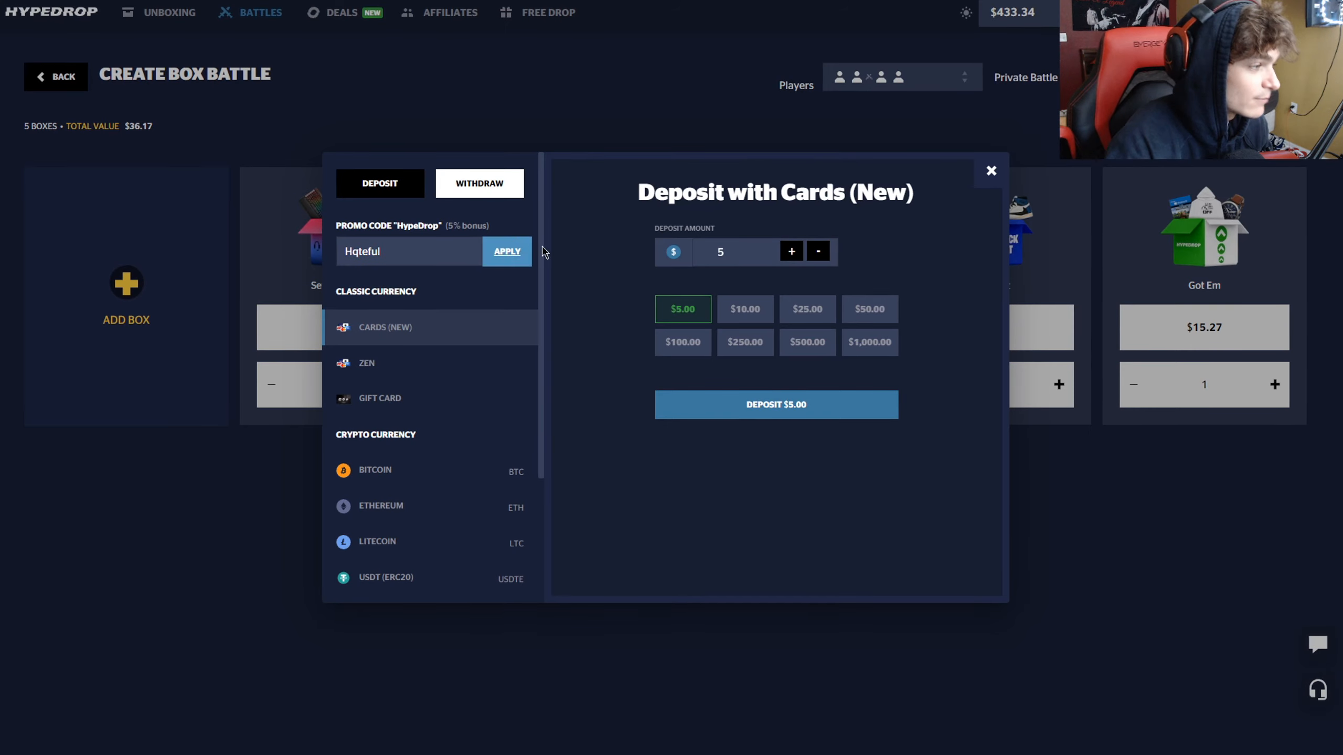
click(505, 251)
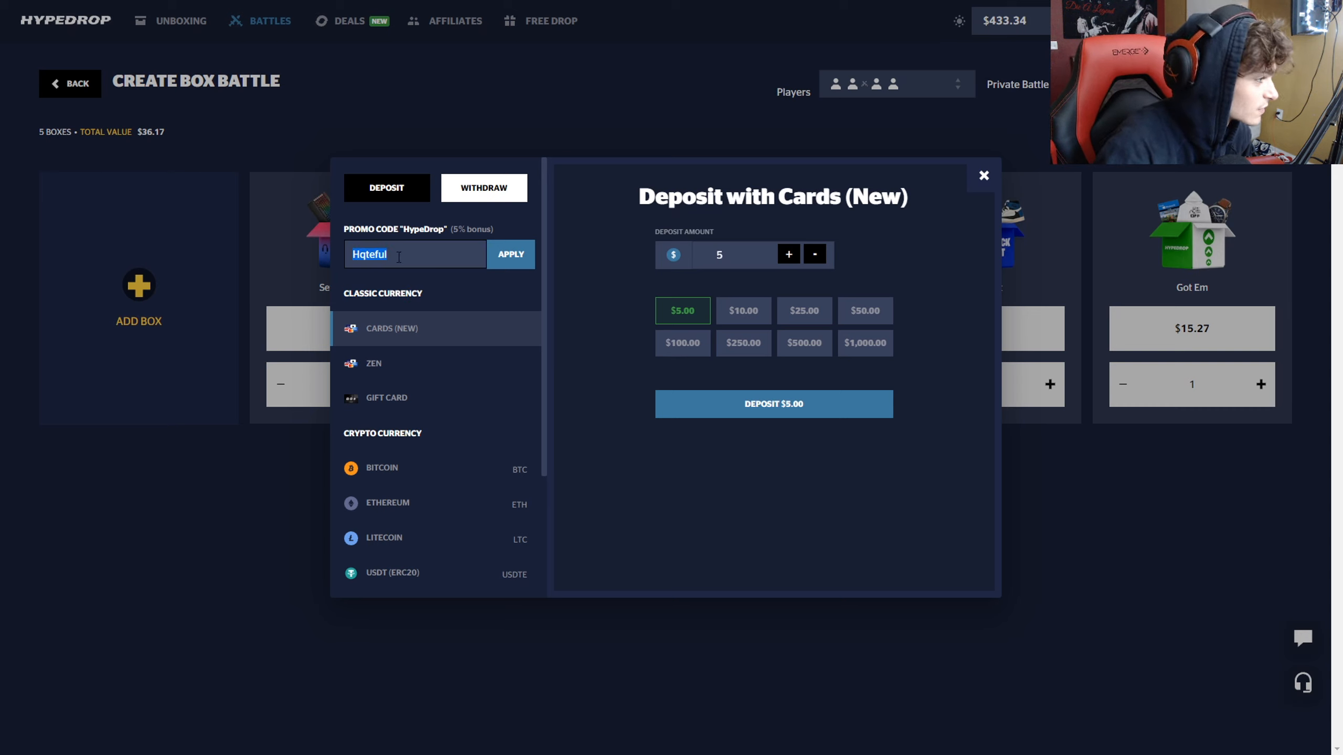
text(GAS)
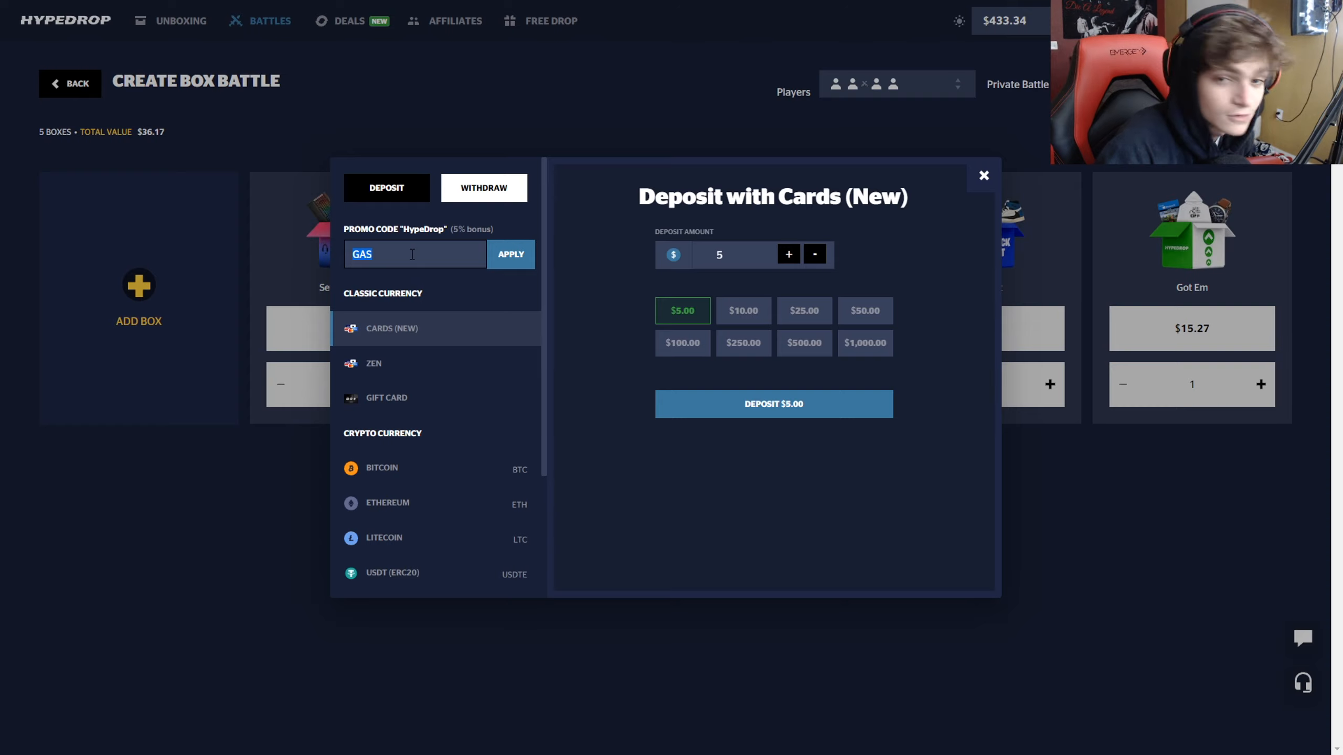
mouse_move(983, 178)
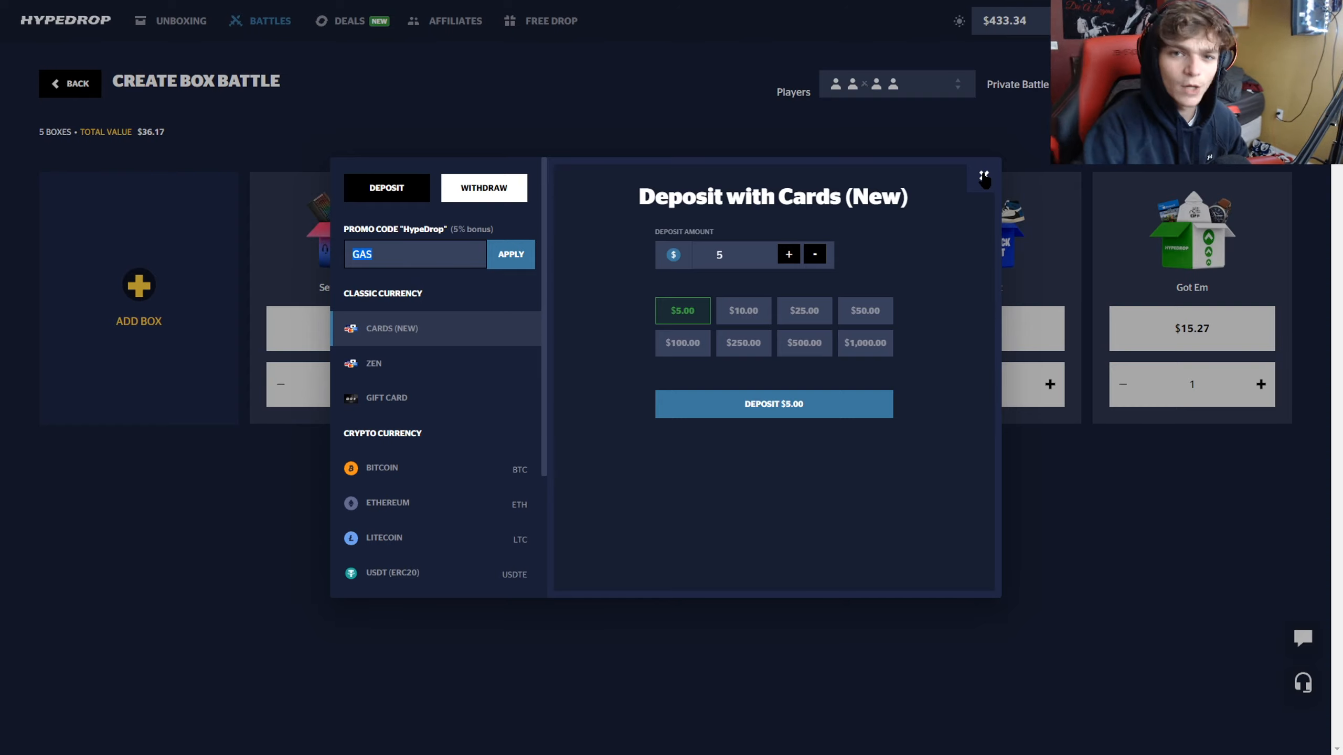
Step: Close the deposit window, run the five-box battle, then leave its results for a new team battle
click(983, 177)
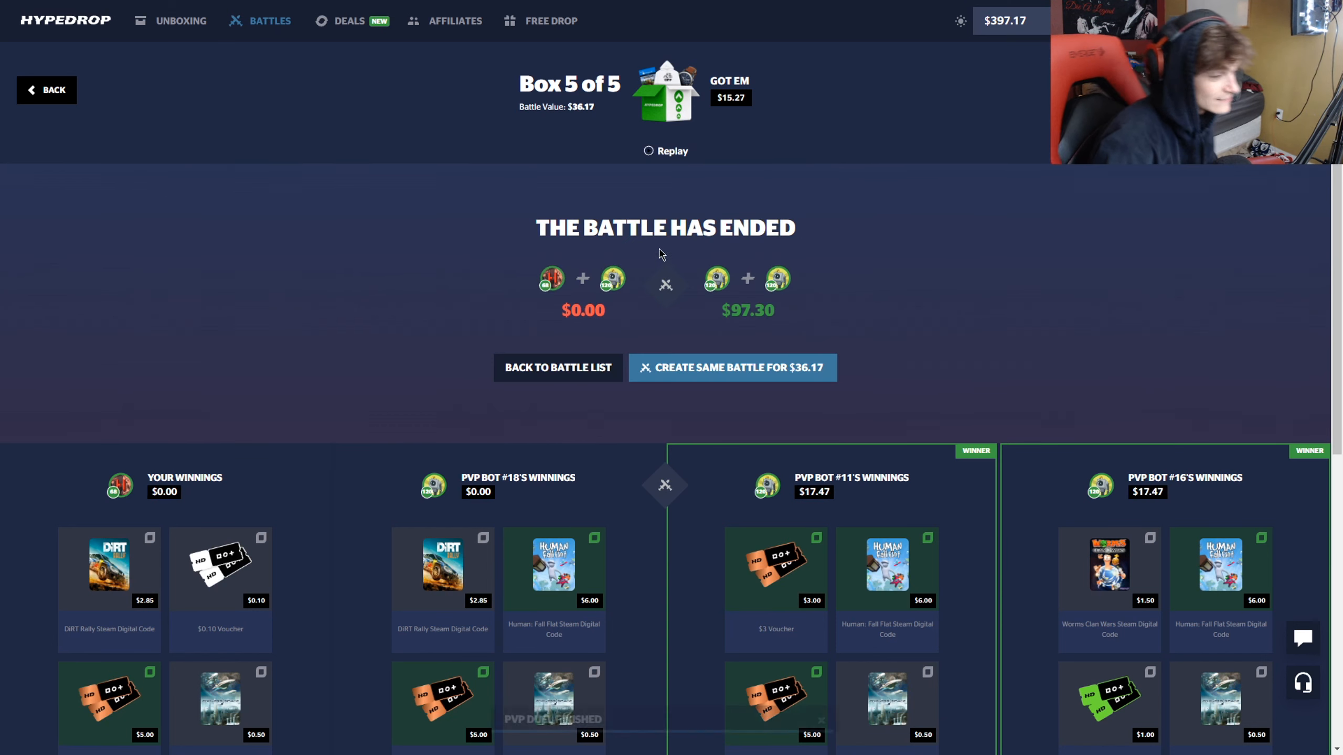
click(731, 367)
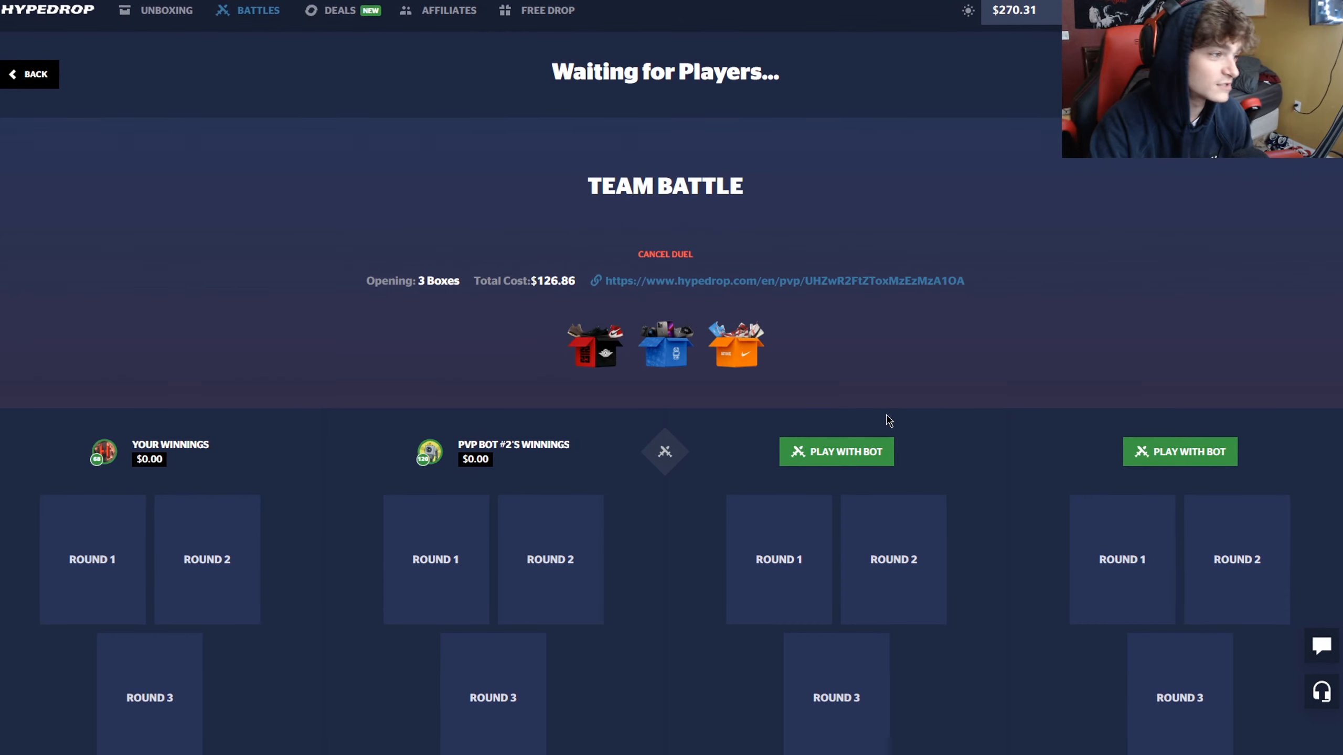
Step: Fill the open seats with bots and let the $126.86 three-box team battle finish
click(836, 451)
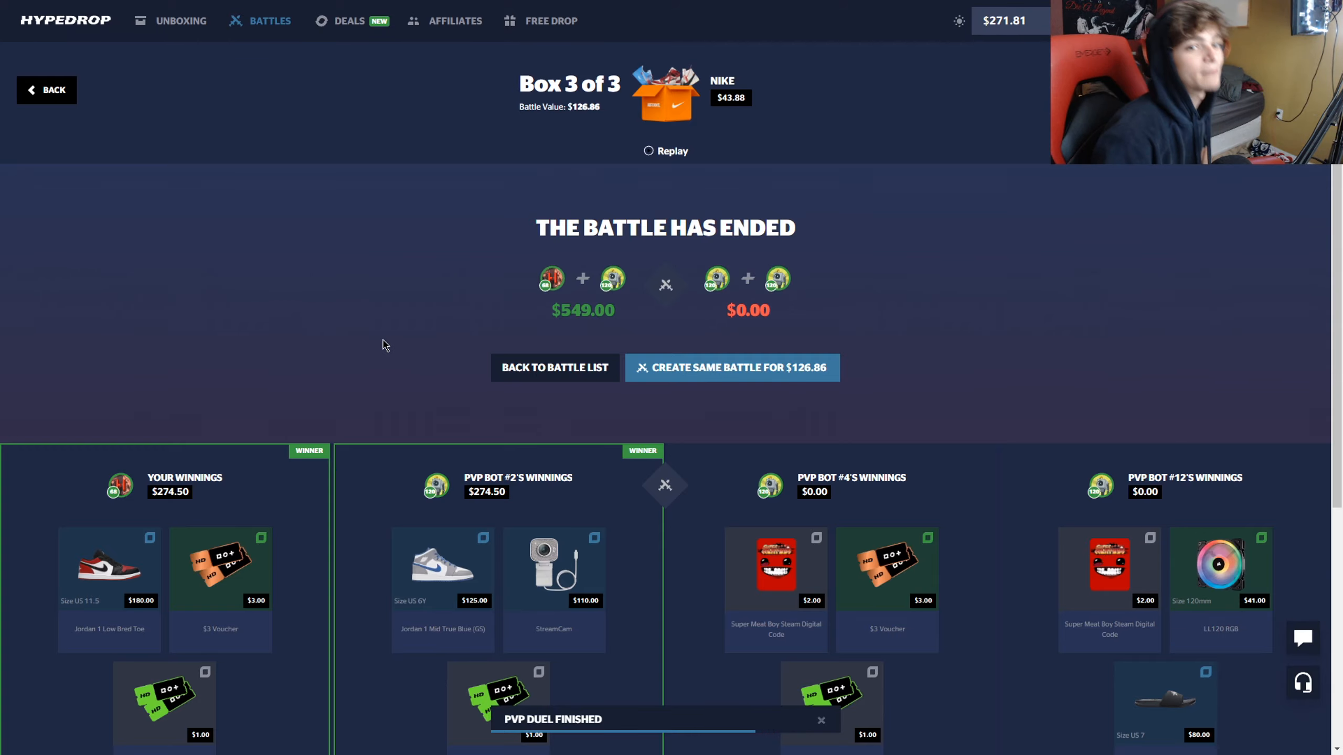
mouse_move(395, 333)
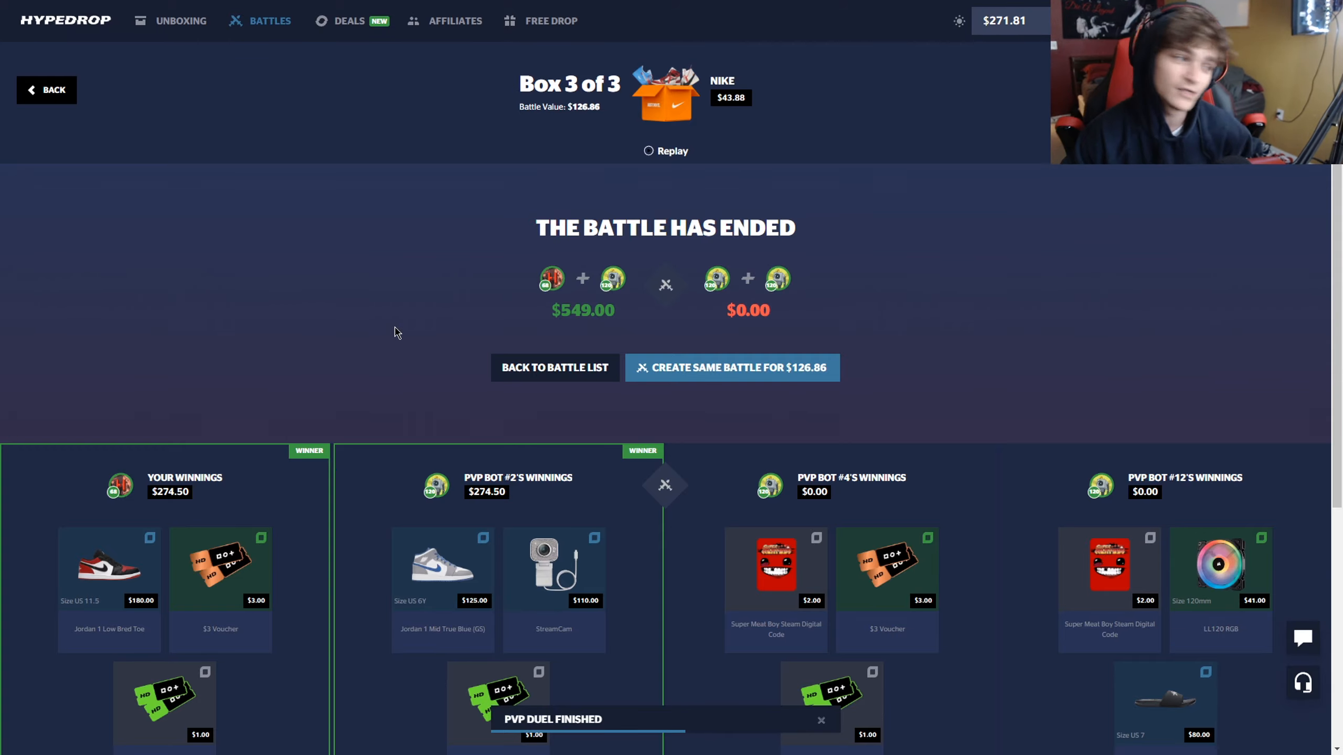